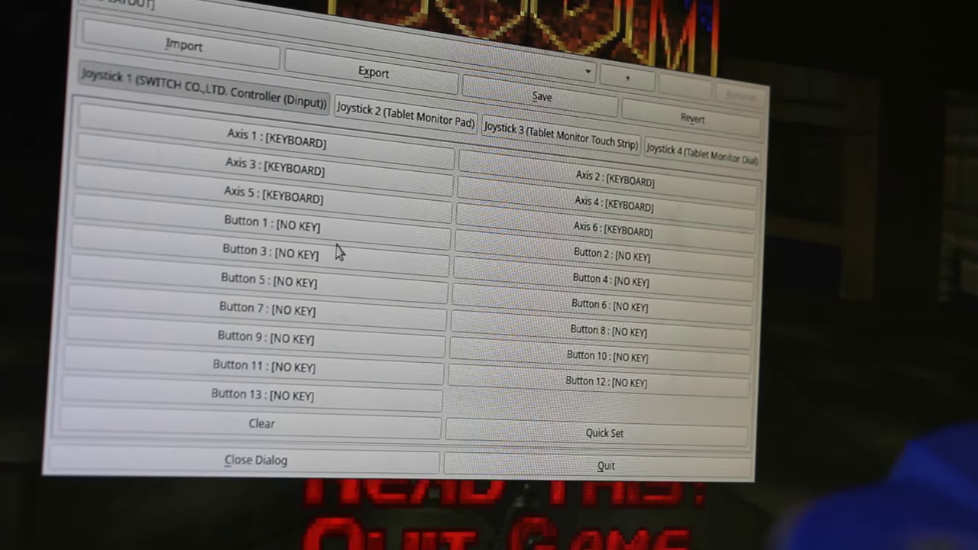
Bind axis 6 to the W and S keys, then bring up the axis 1 settings
click(615, 232)
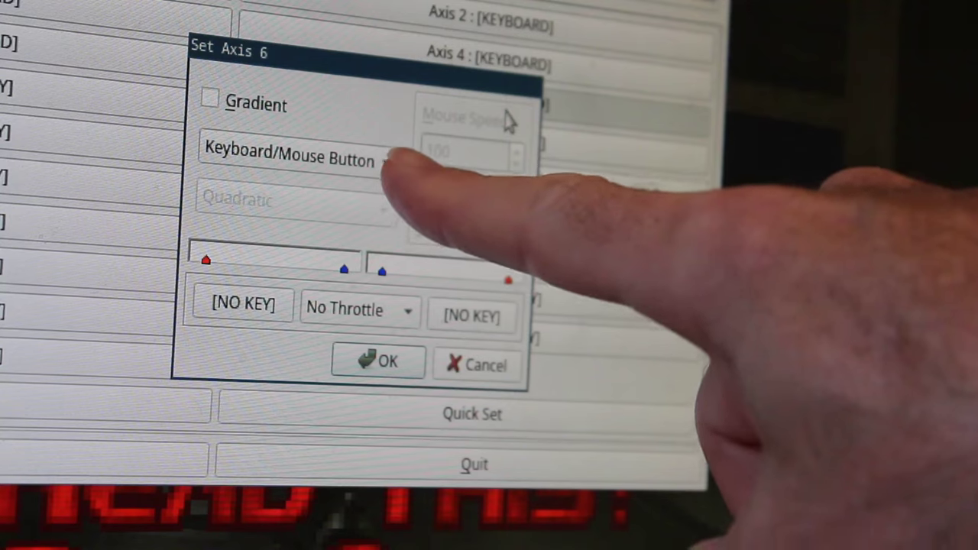
click(242, 304)
text(W)
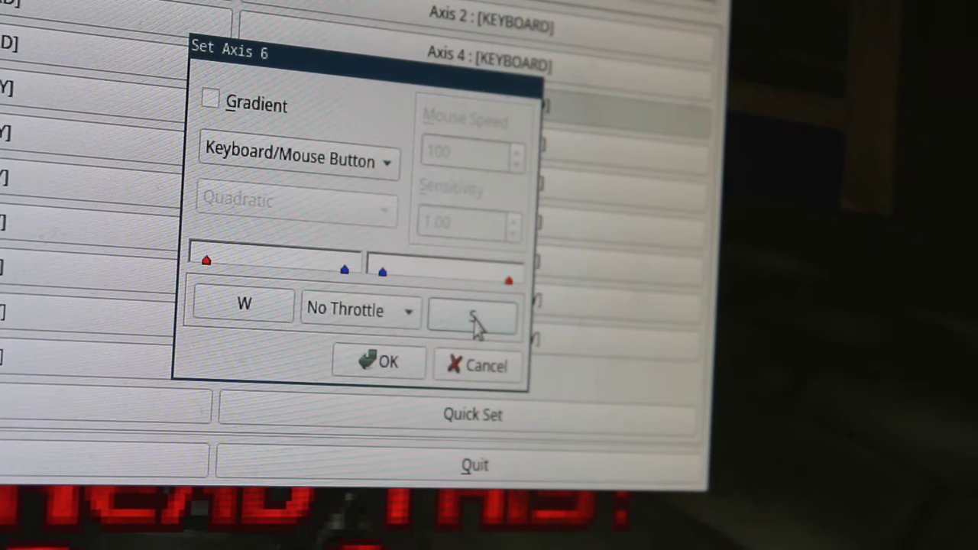
click(379, 362)
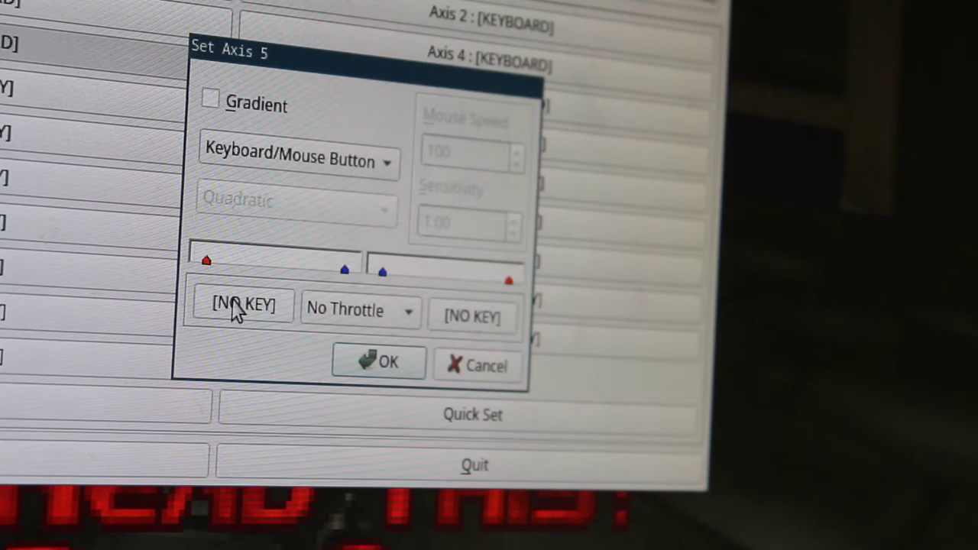
click(242, 306)
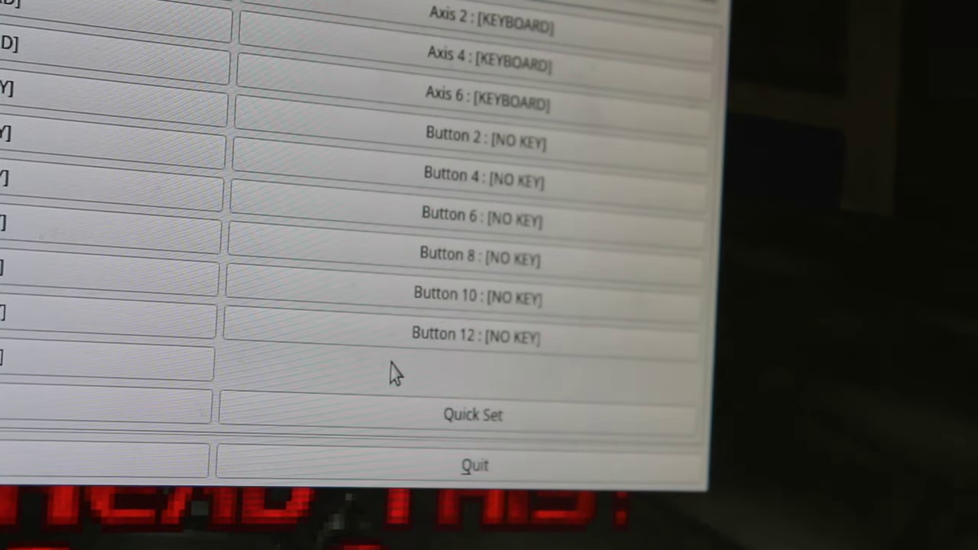
mouse_move(245, 4)
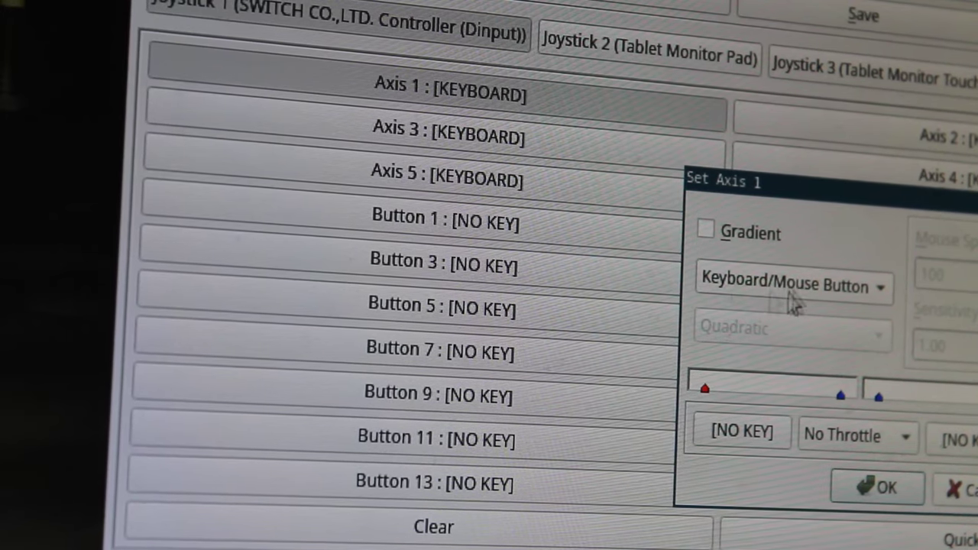
Set axis 1's mode to Mouse (Hor.) in the Set Axis dialog
click(791, 286)
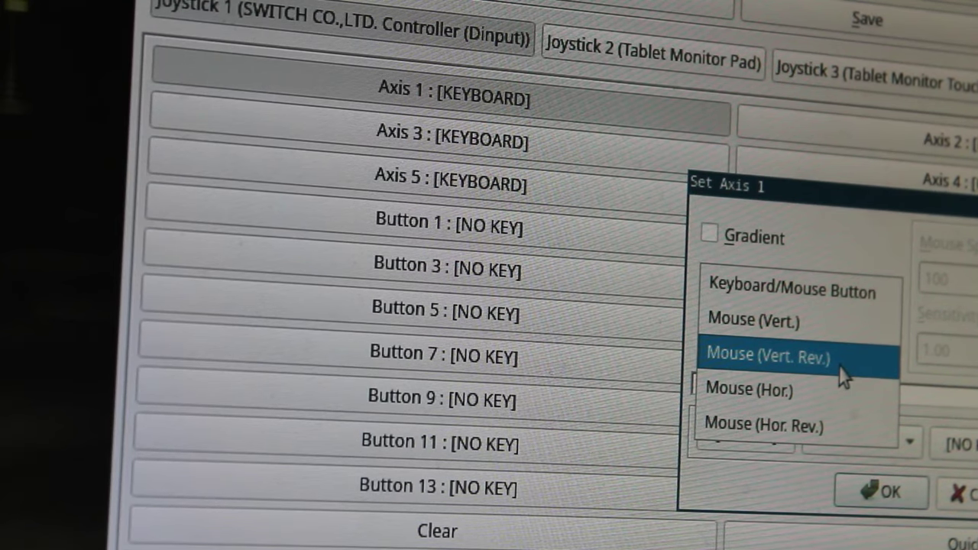
mouse_move(825, 390)
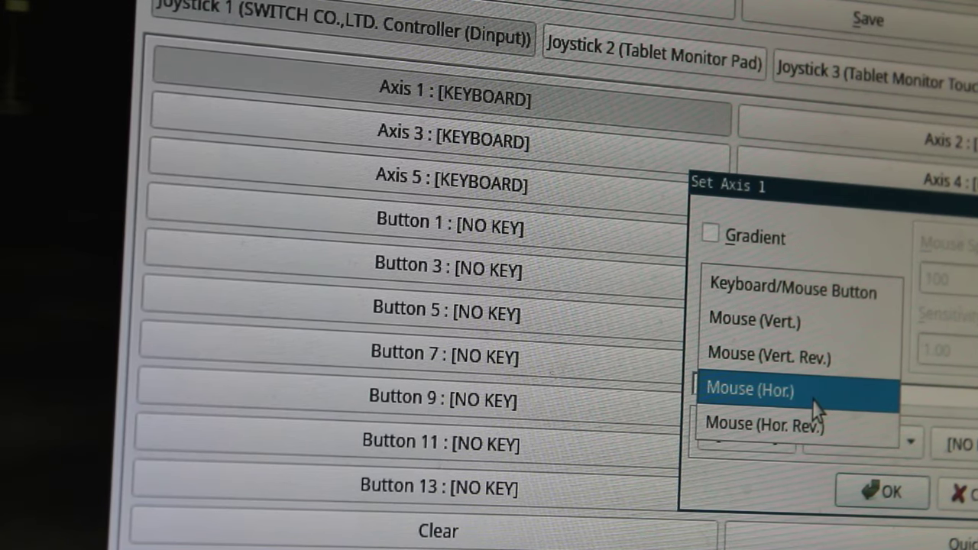
click(751, 390)
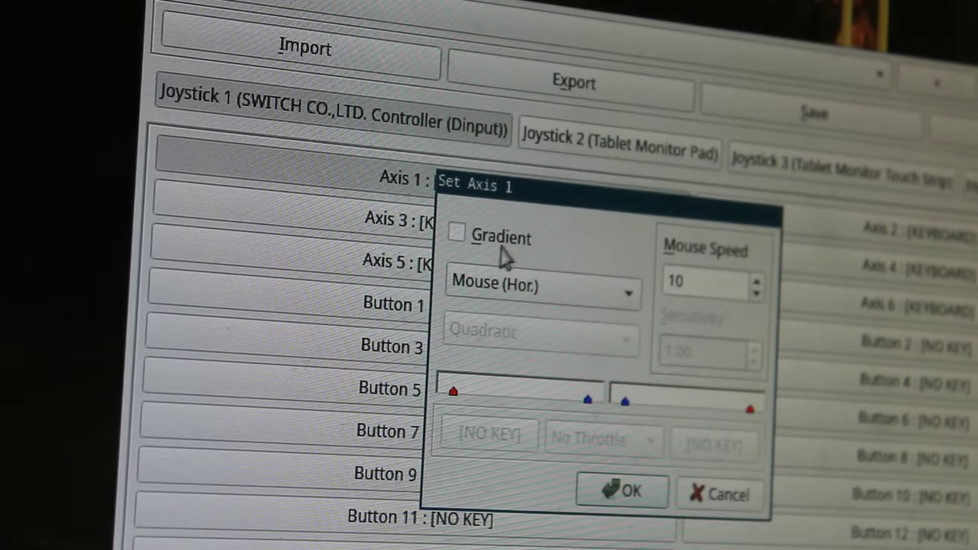
mouse_move(458, 241)
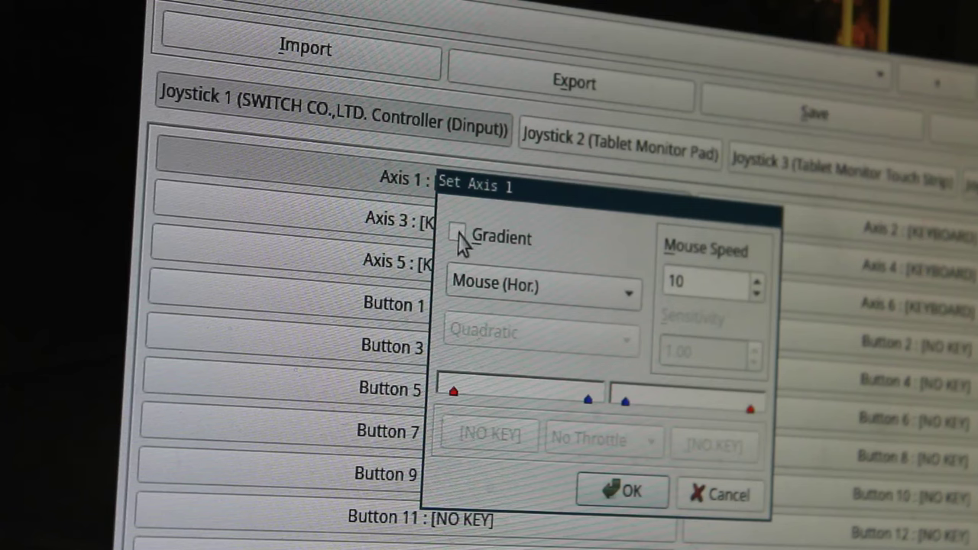
Enable Gradient for axis 1's horizontal mouse movement, using a quadratic curve
click(456, 233)
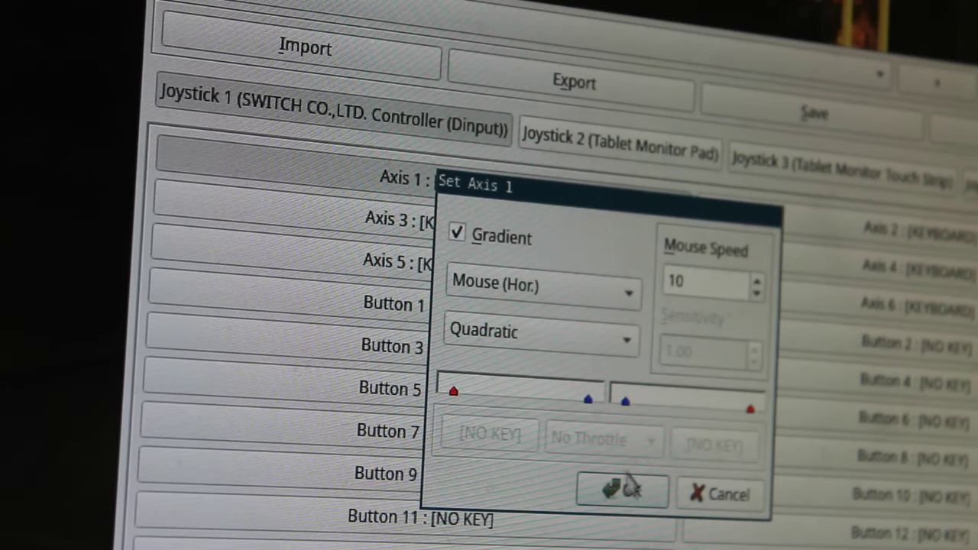